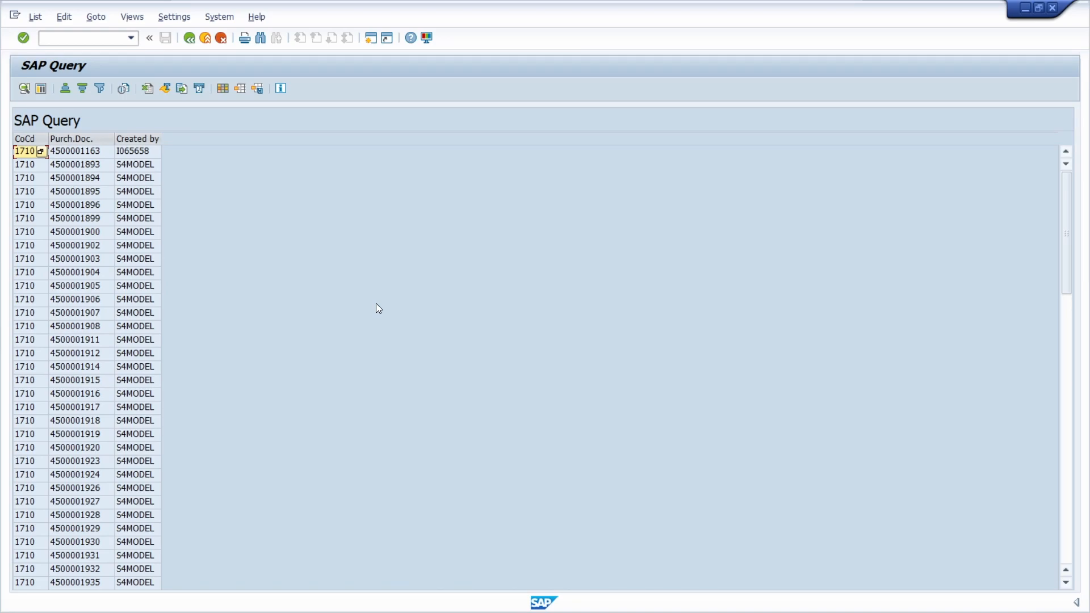
mouse_move(330, 195)
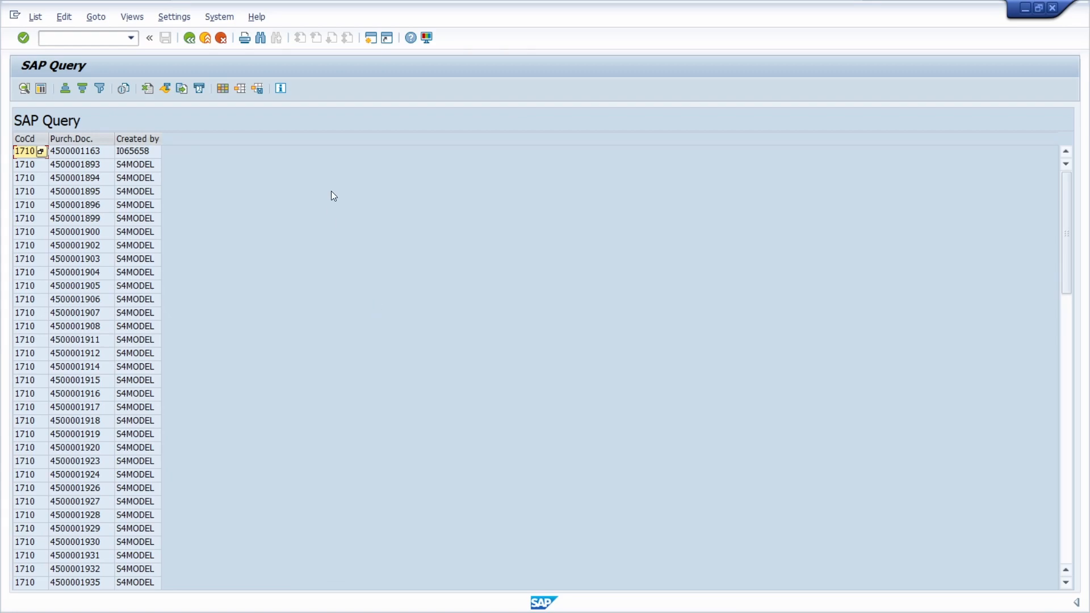
mouse_move(242, 156)
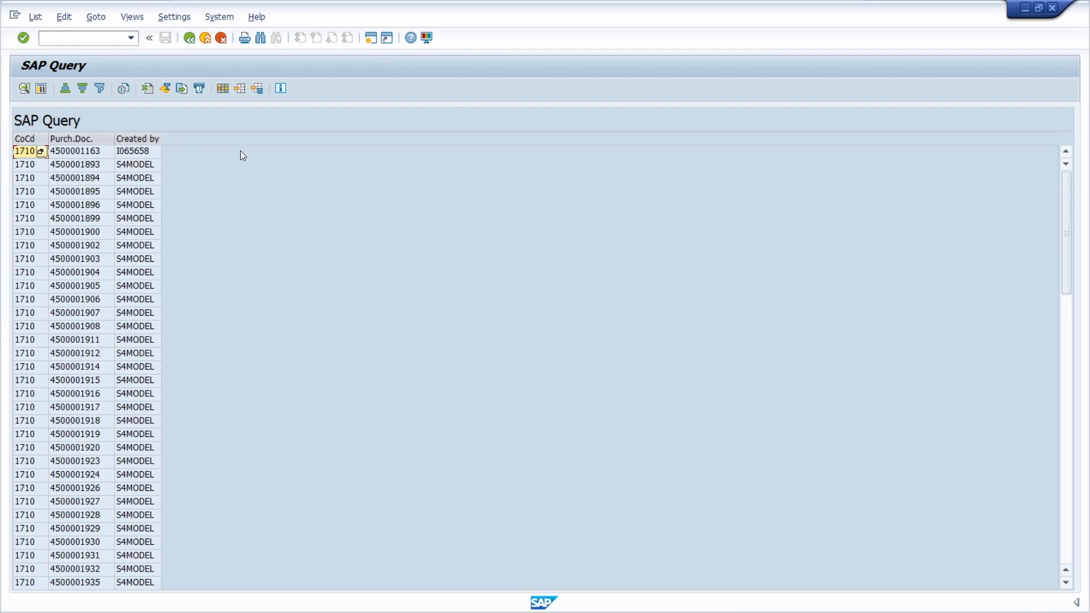
mouse_move(196, 150)
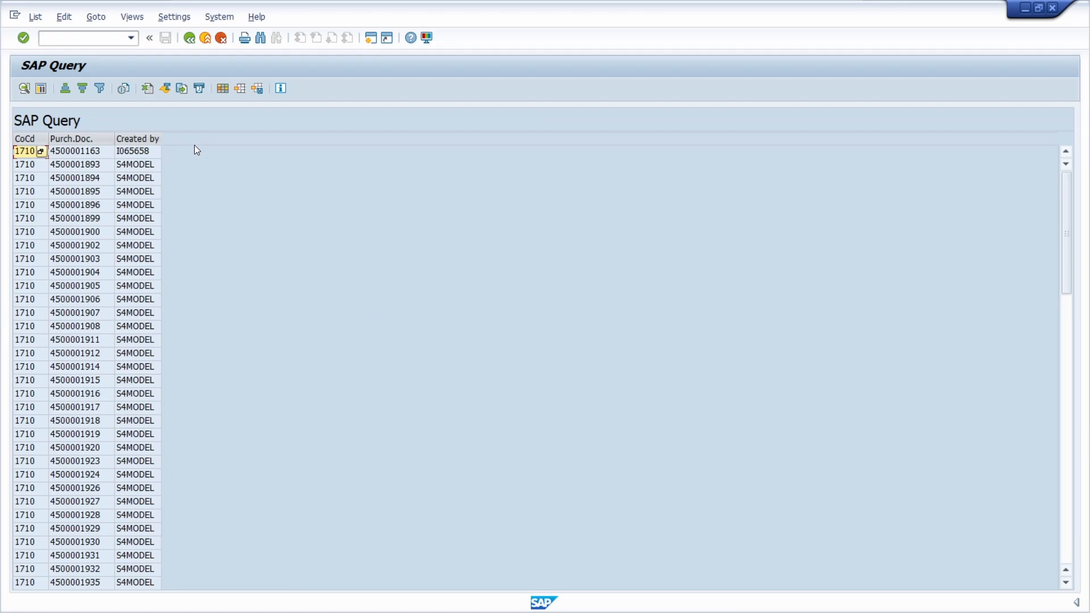
mouse_move(171, 150)
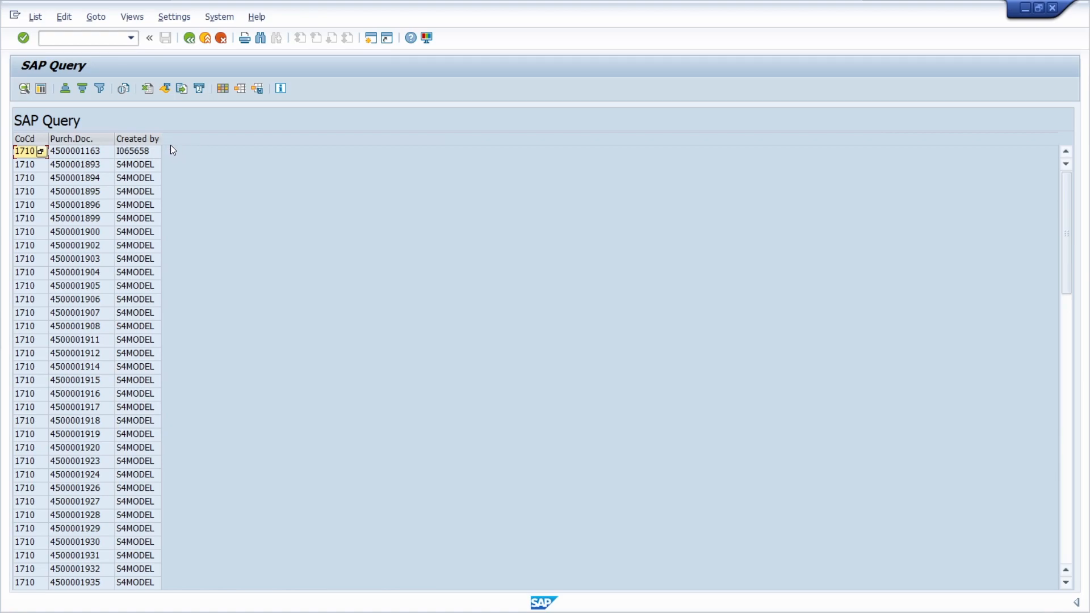
mouse_move(175, 153)
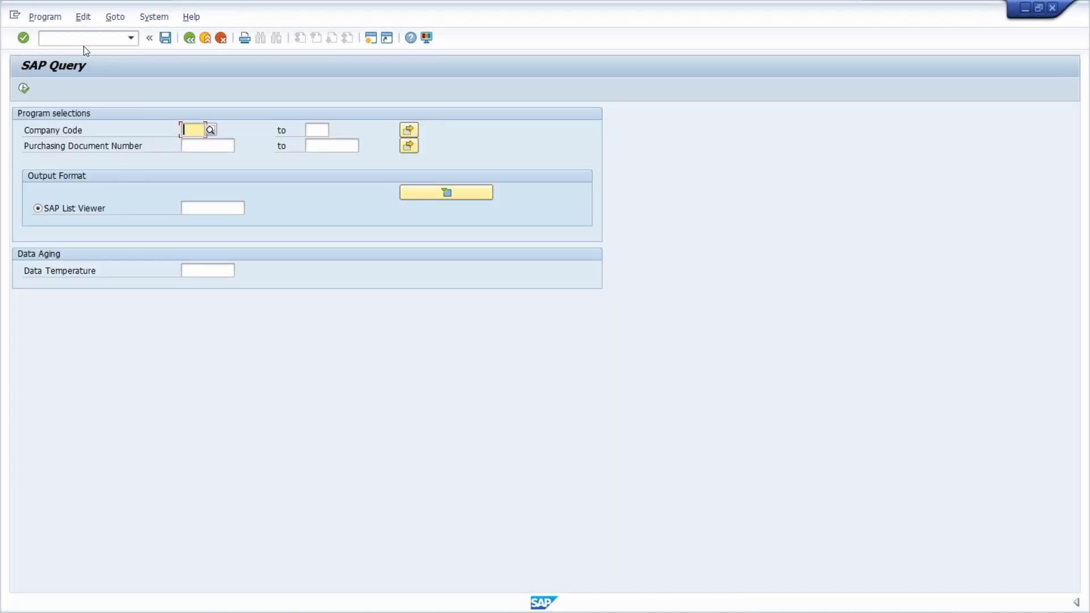
Open query Z_TEST for change via SQ01 and advance to the Select Field screen
text(/ns)
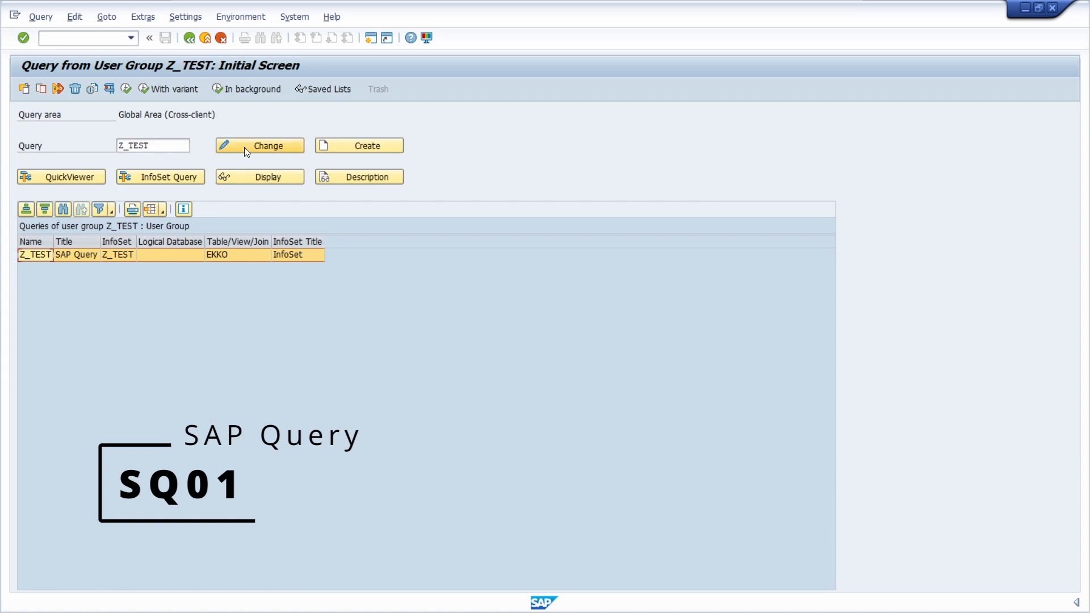
click(259, 146)
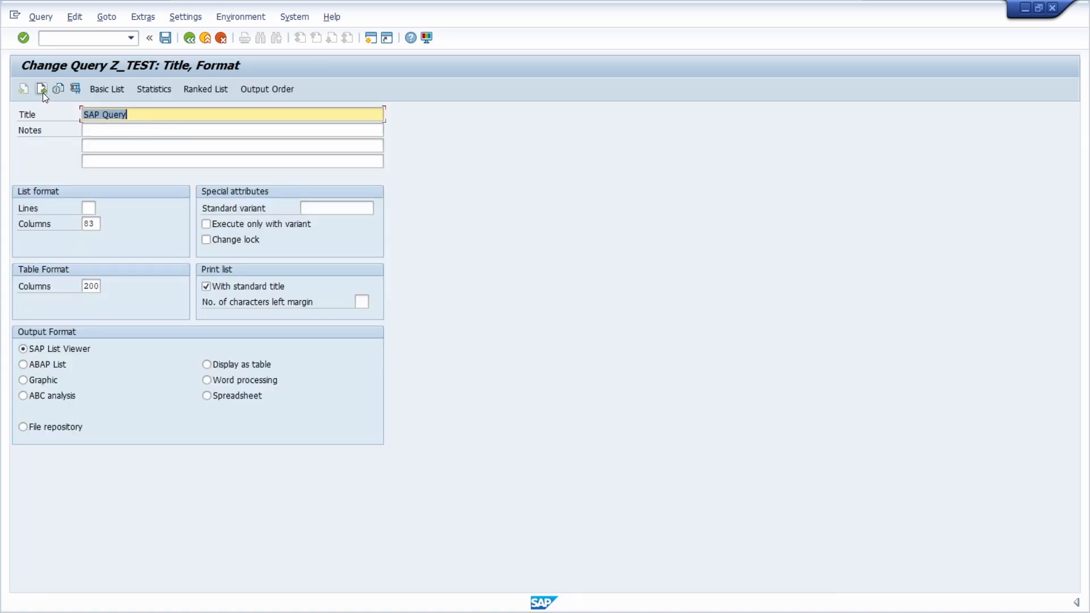
mouse_move(42, 88)
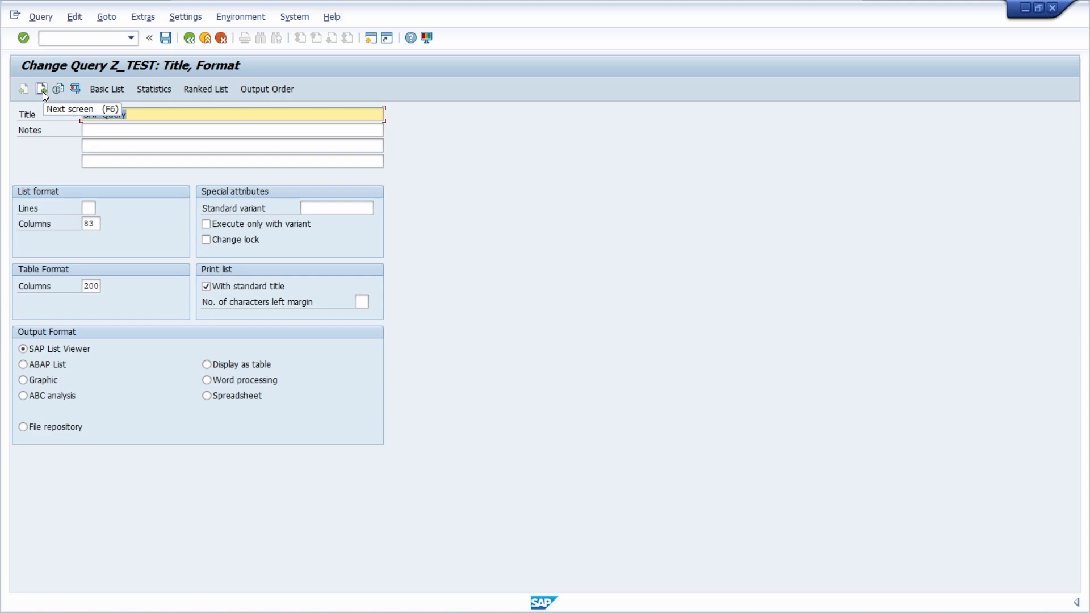
click(41, 88)
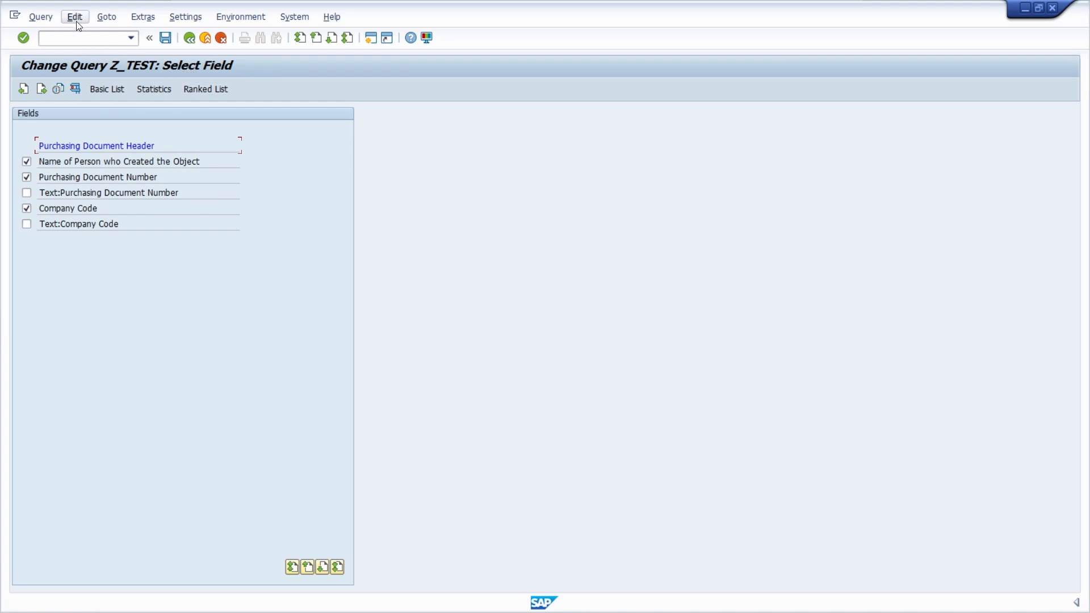
Switch on short names and assign LV_EBELN to Purchasing Document Number, saving the query
click(74, 16)
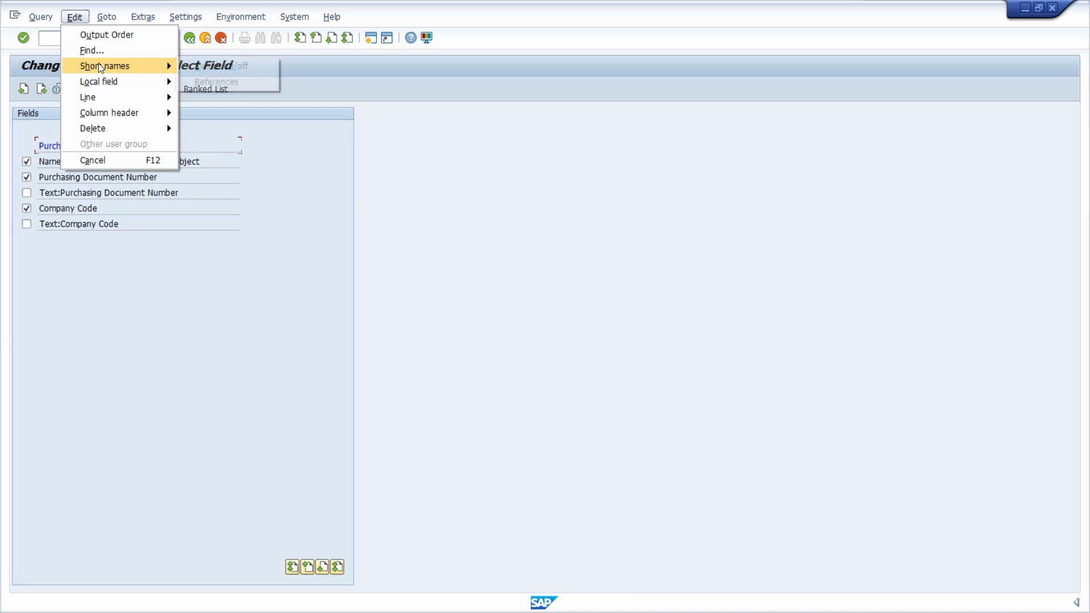
mouse_move(105, 66)
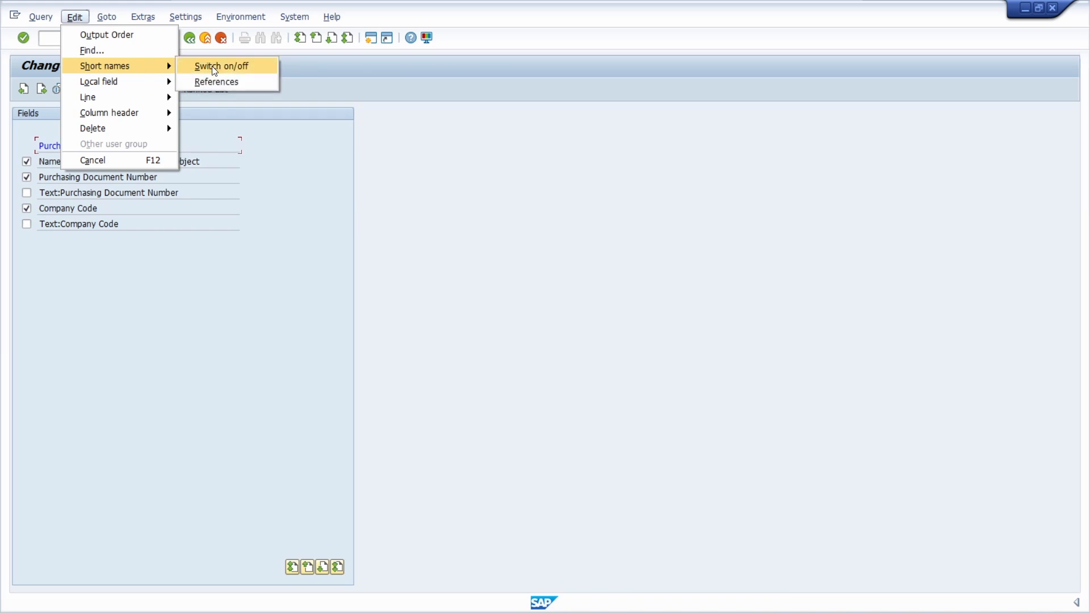
click(220, 66)
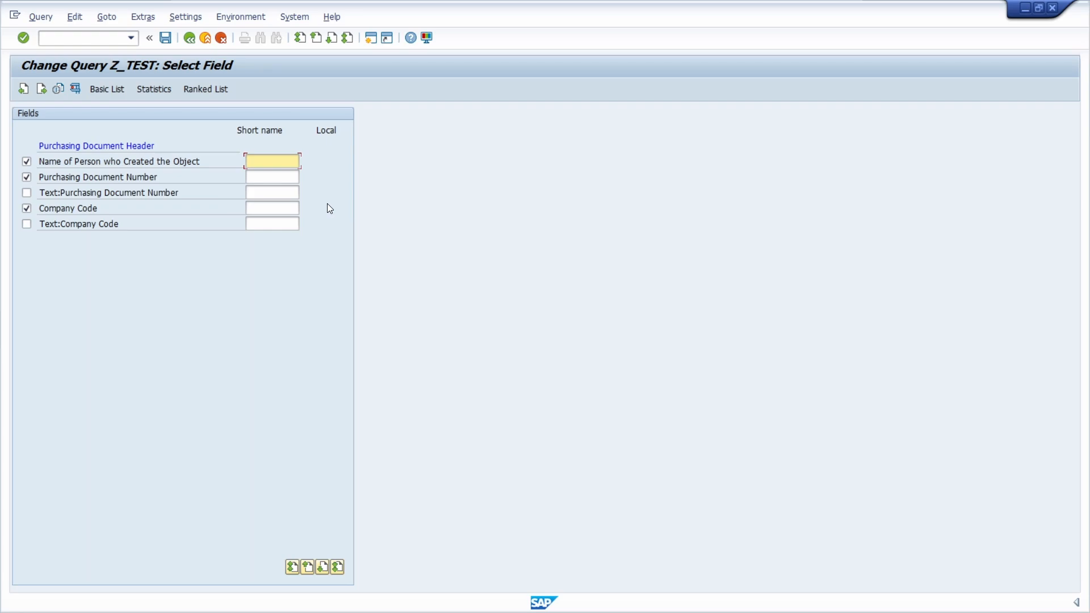
click(271, 177)
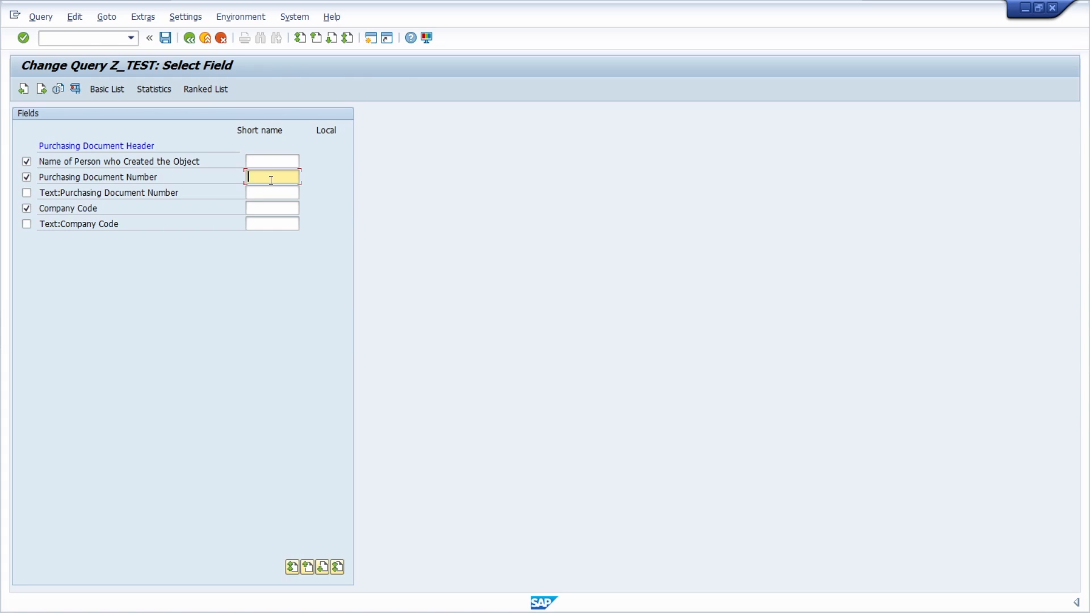
text(lv_)
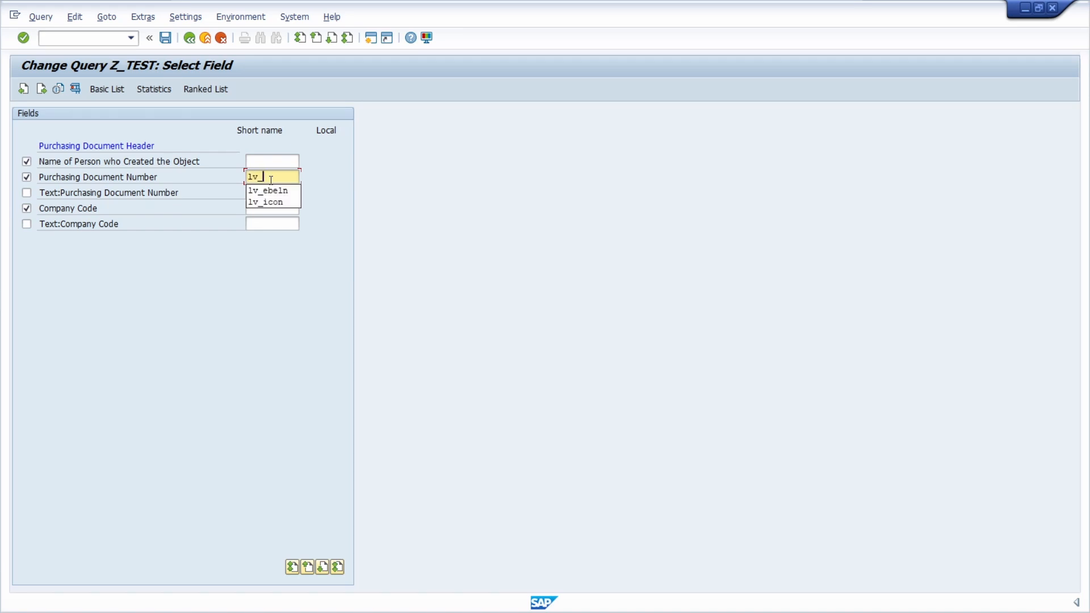
click(265, 191)
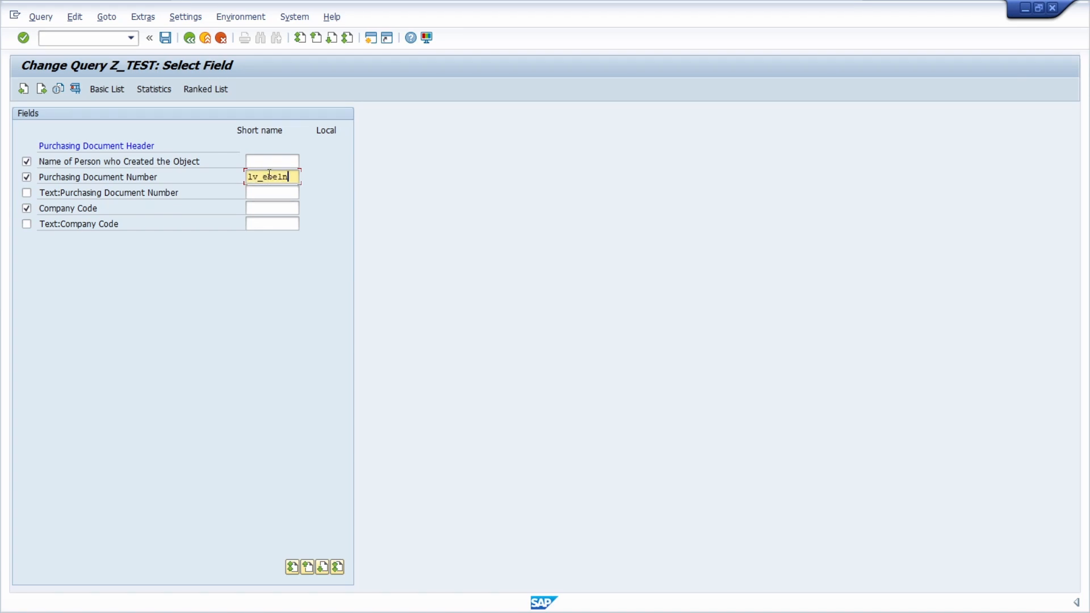
key(Enter)
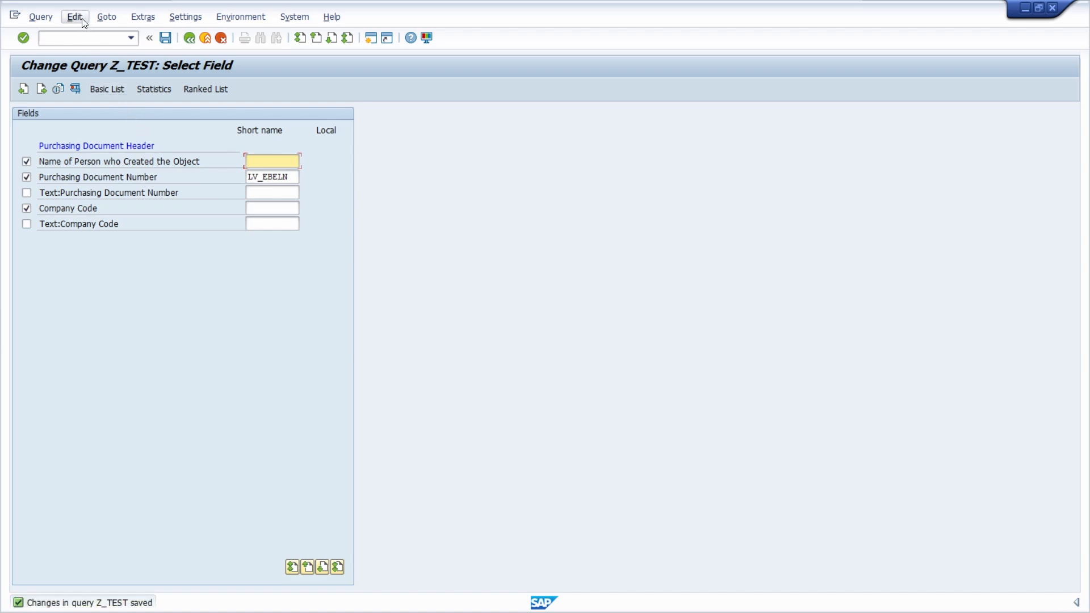
mouse_move(127, 274)
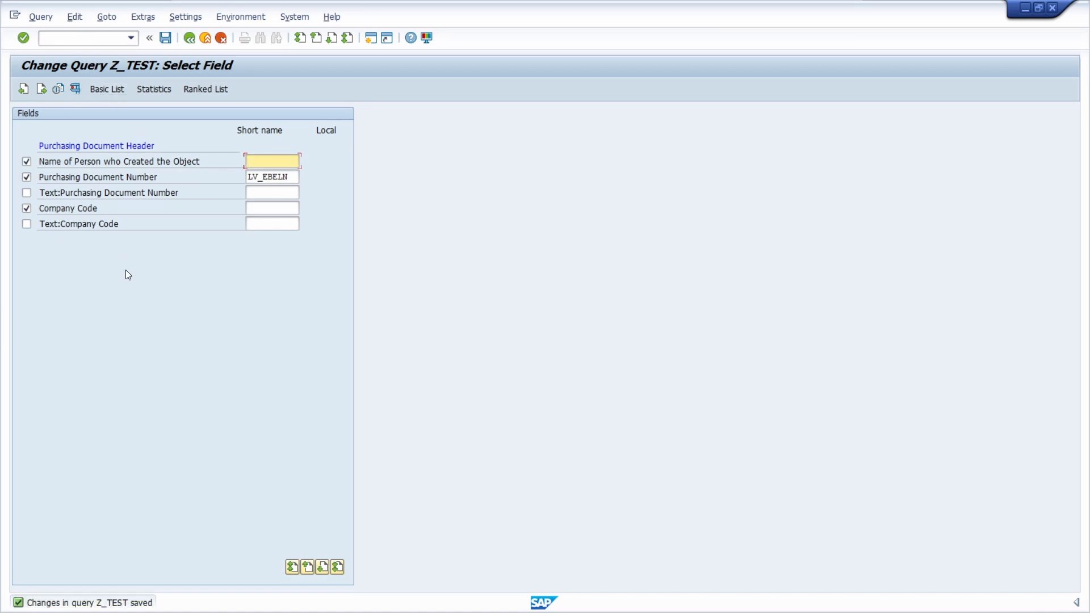
mouse_move(117, 262)
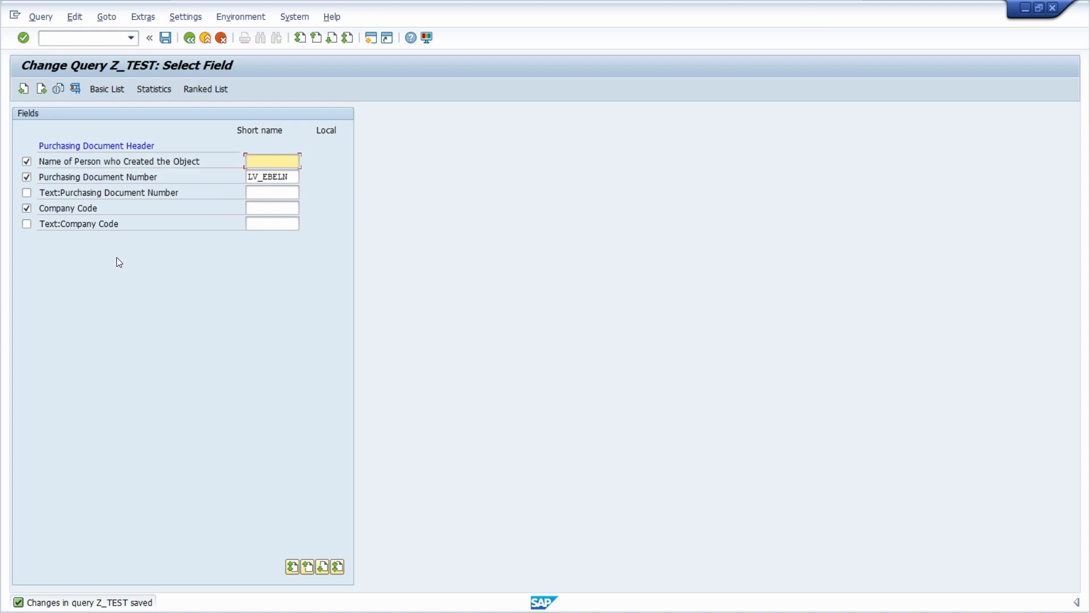
Create local field LV_ICON with description and heading 'Icon', typed as an Icon field
click(74, 16)
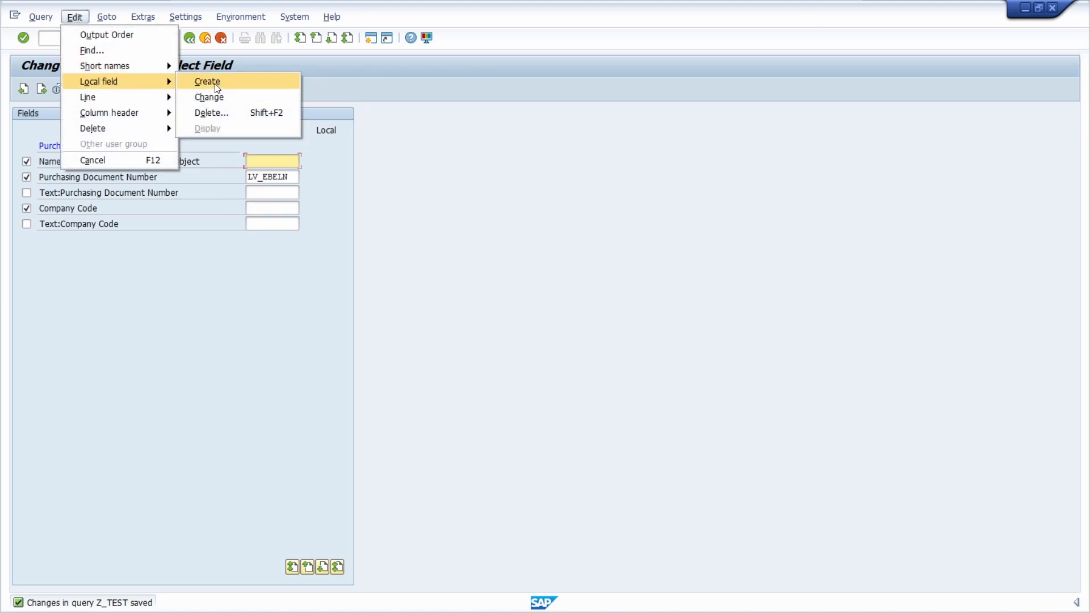
click(206, 82)
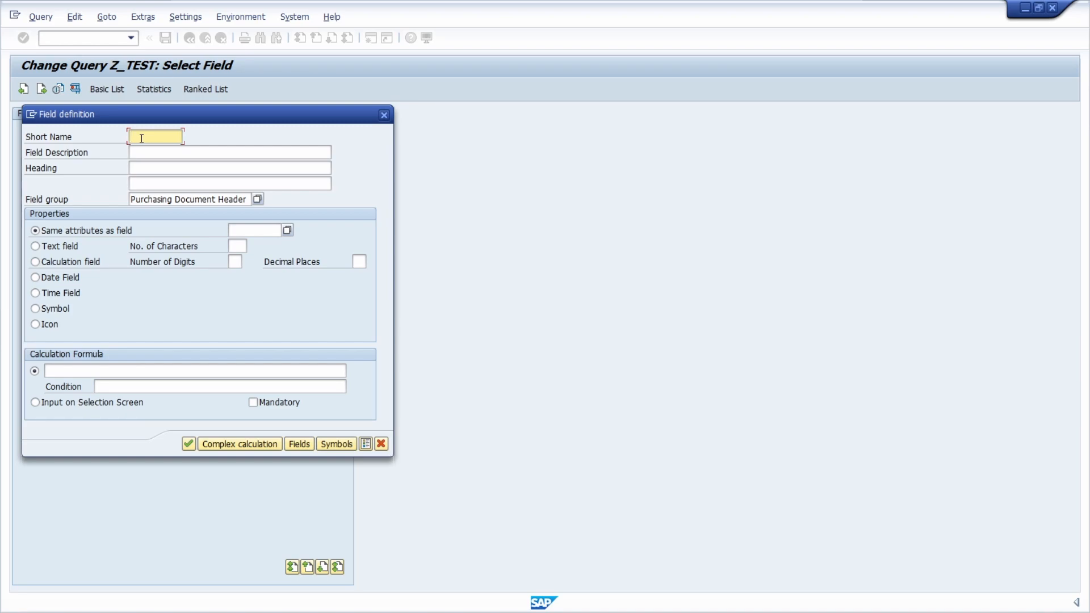
text(lv)
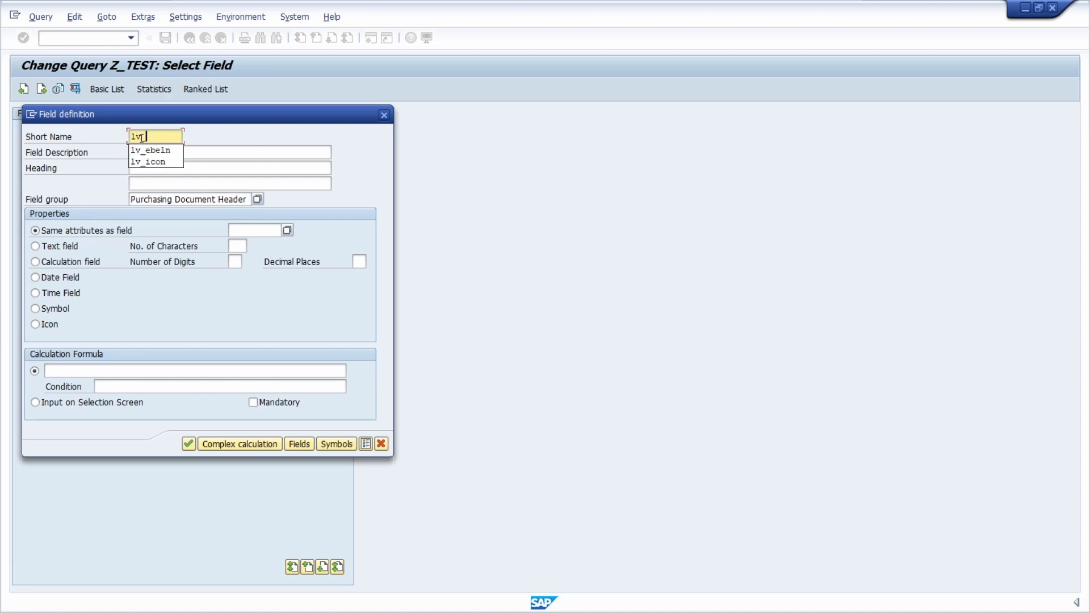
click(148, 161)
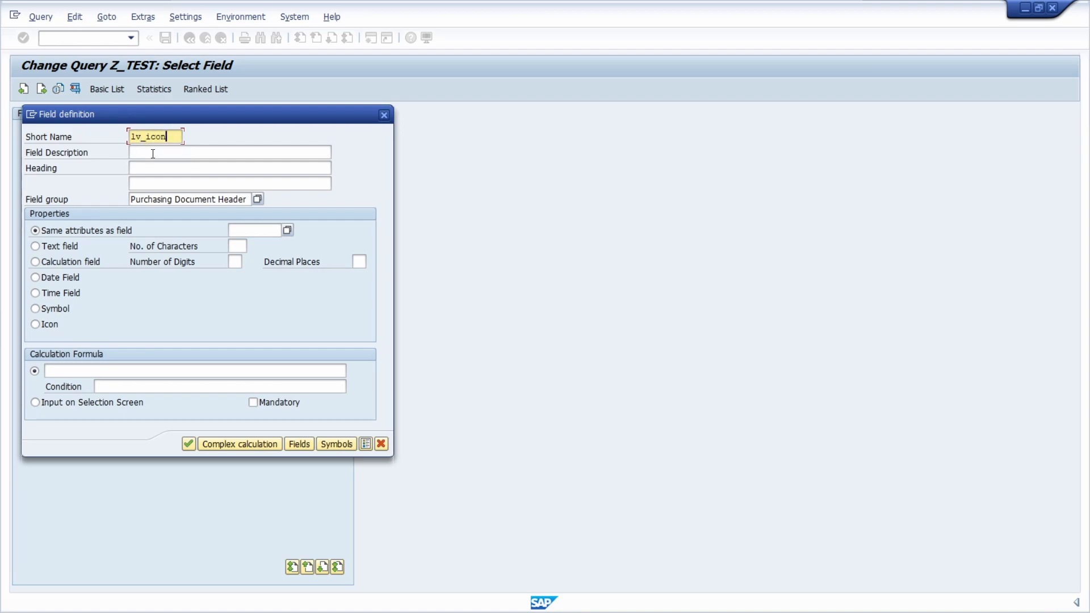
text(Icon)
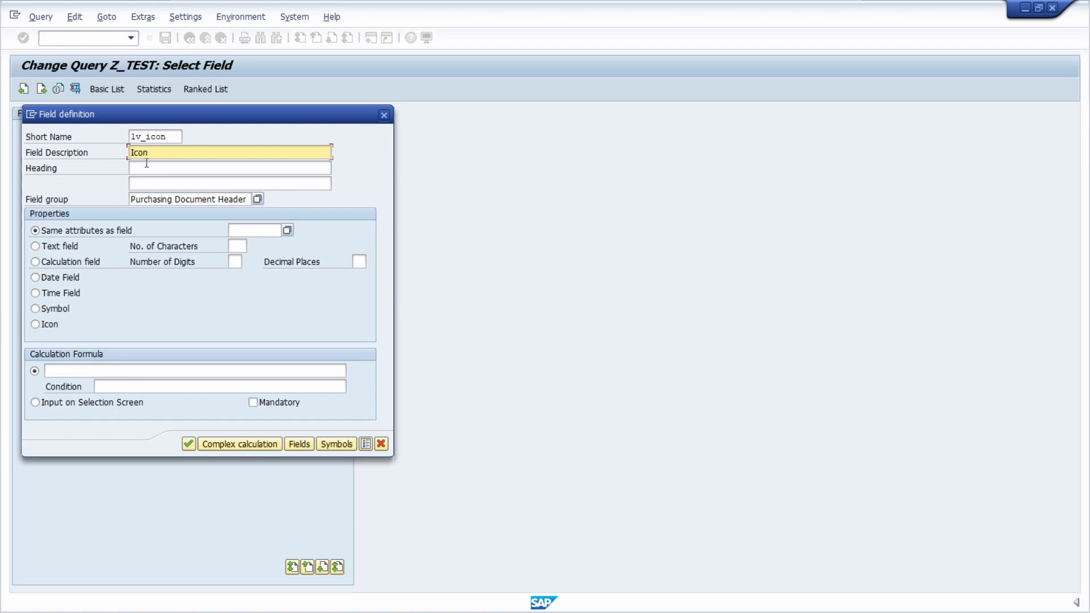
click(230, 168)
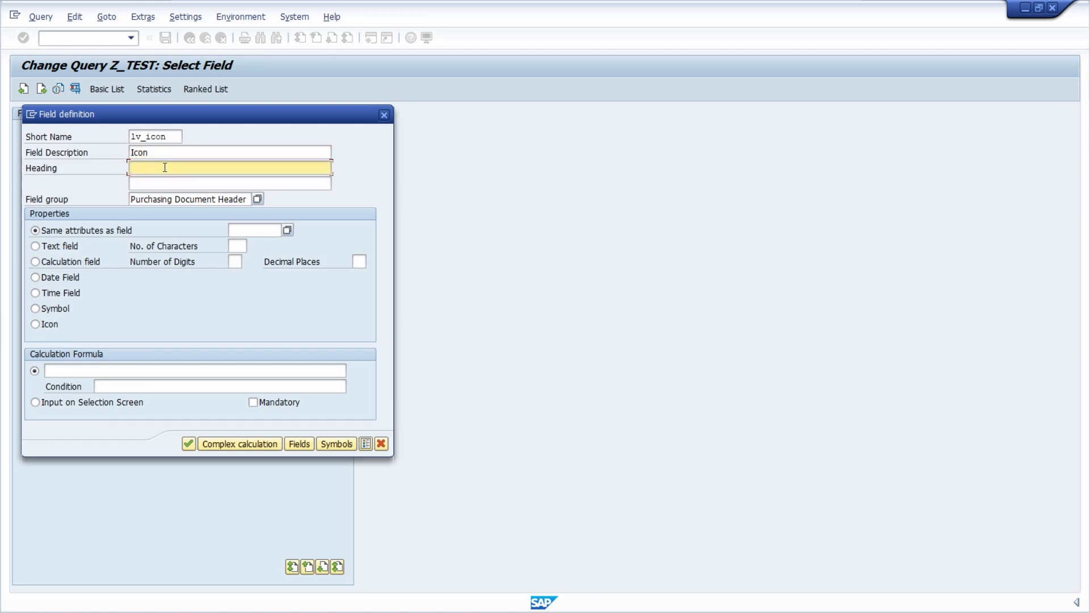
text(Icon)
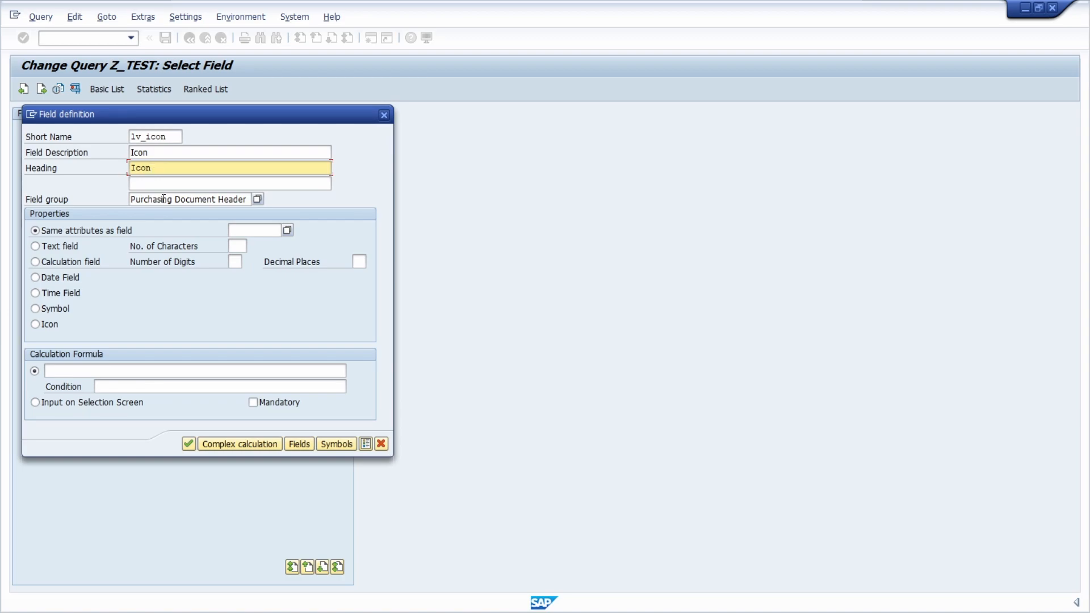
click(187, 199)
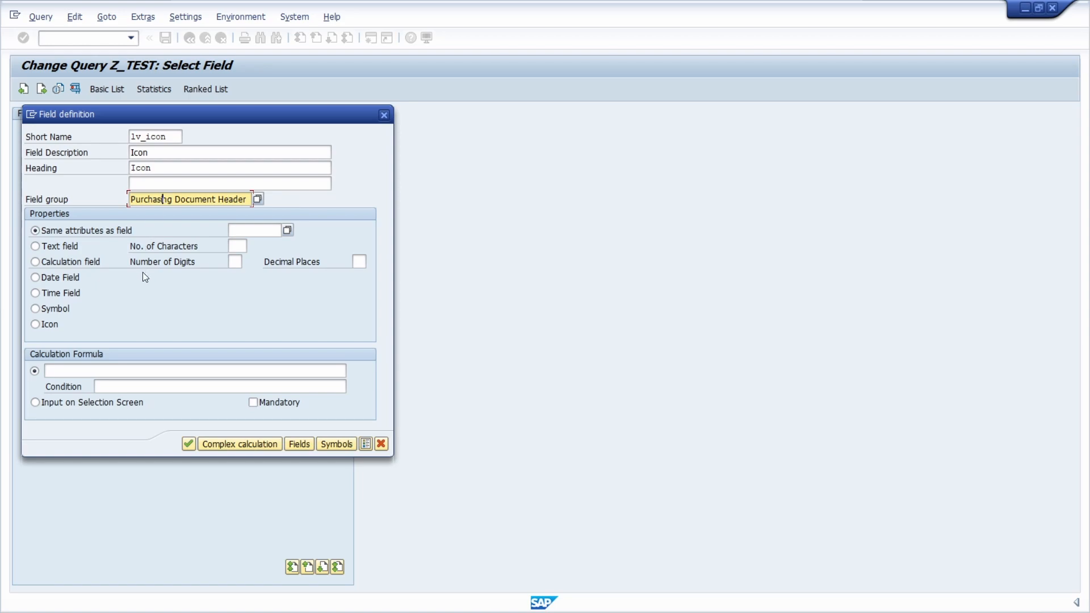
click(36, 324)
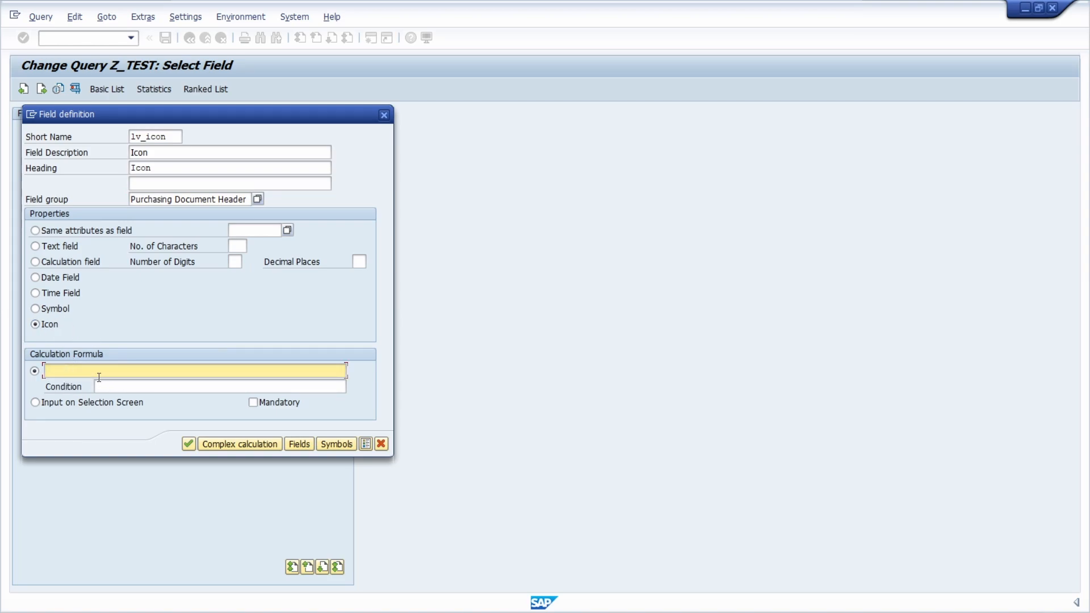
click(219, 386)
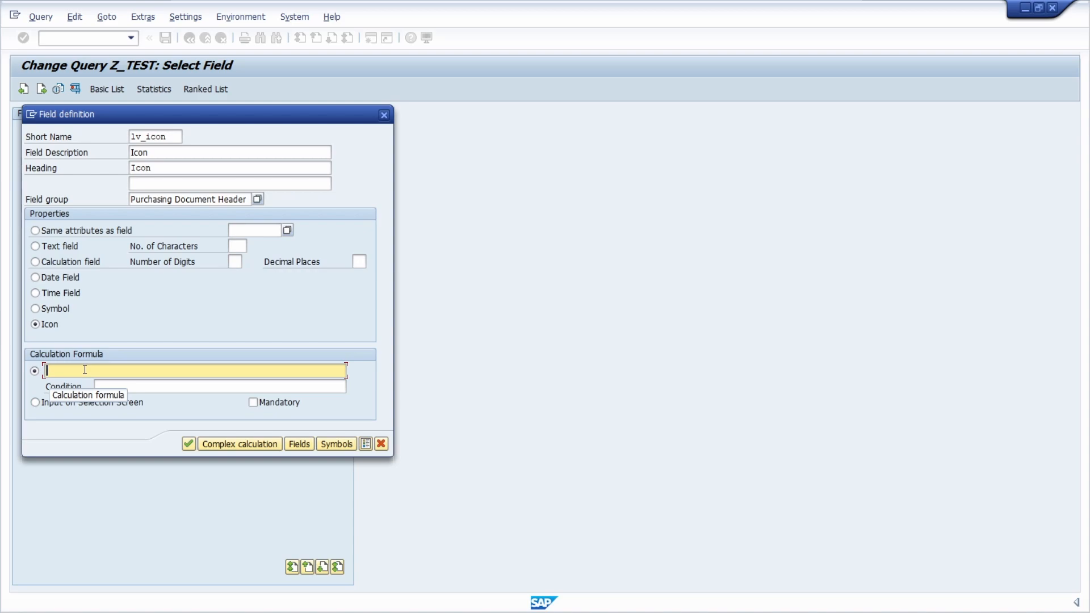
text(ICON_INCOMPLETE)
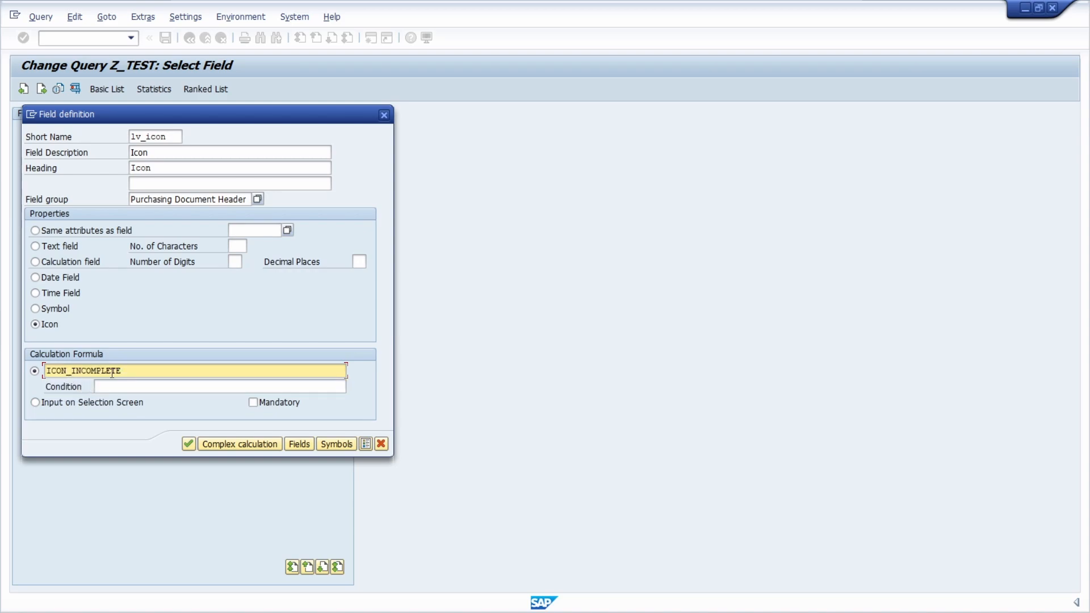
mouse_move(138, 369)
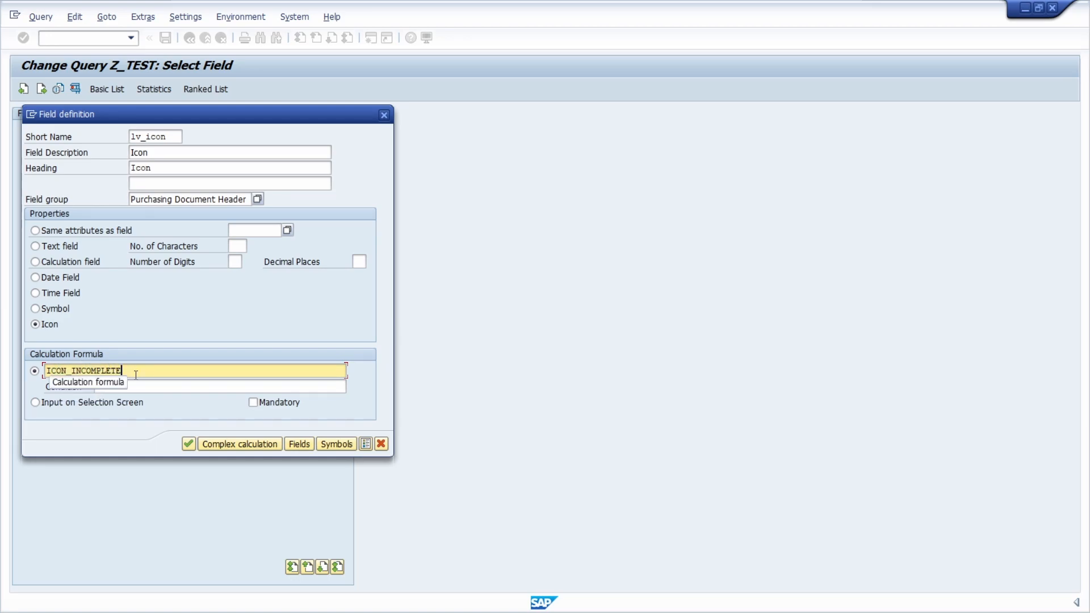
click(219, 387)
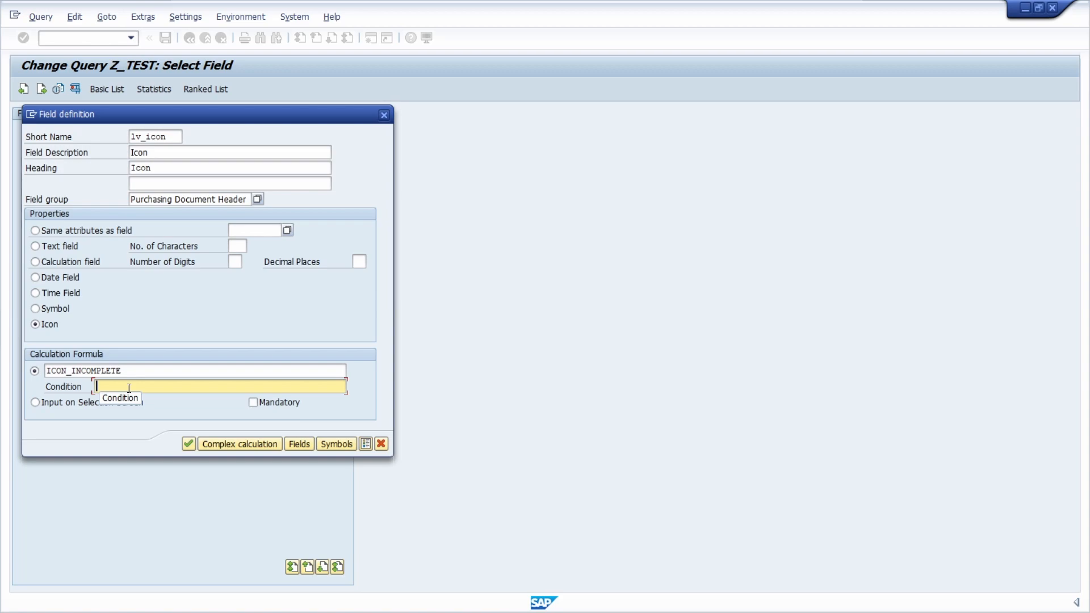
text(lv_ebe)
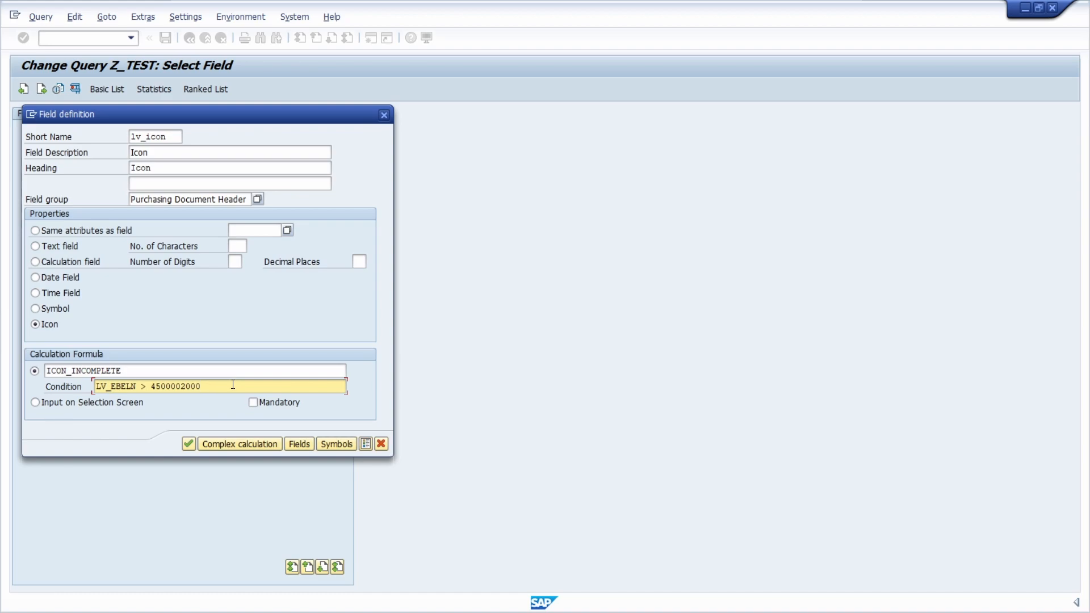
mouse_move(189, 444)
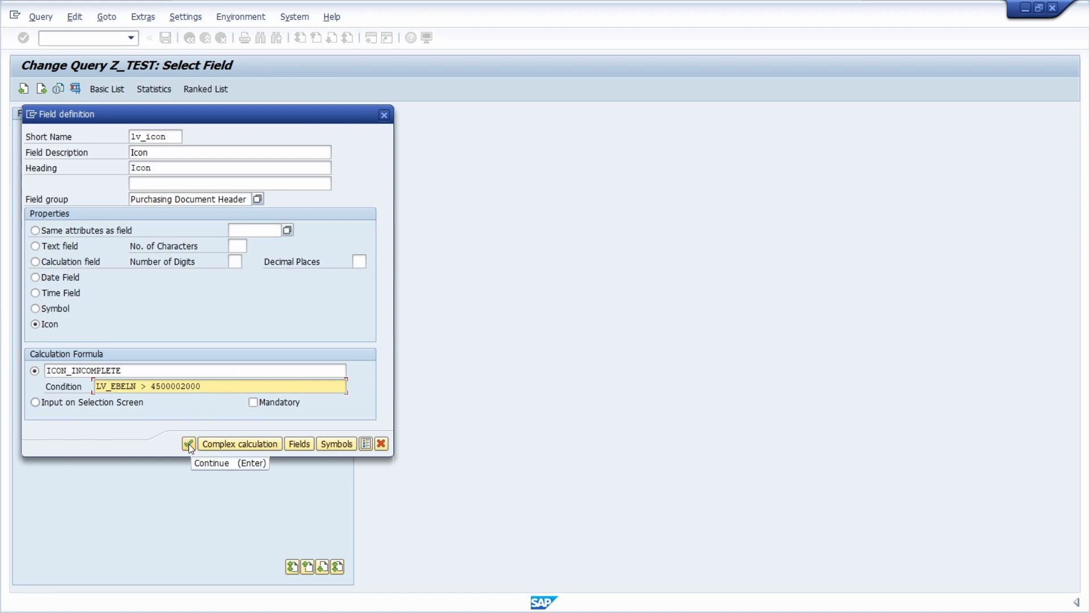
click(189, 444)
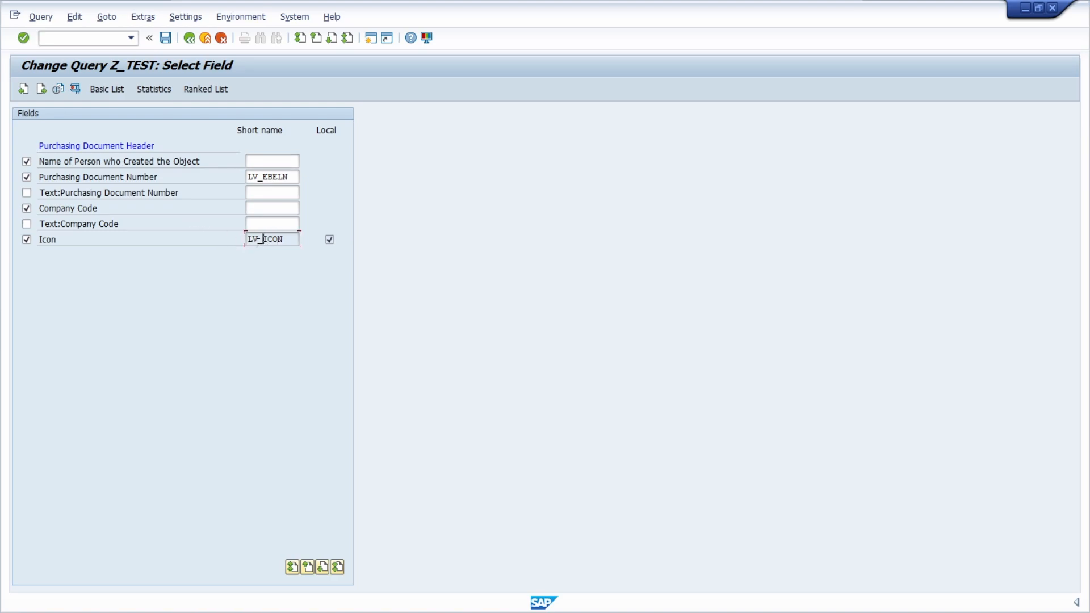
Reopen LV_ICON's definition, confirm it unchanged, and save query Z_TEST
click(107, 88)
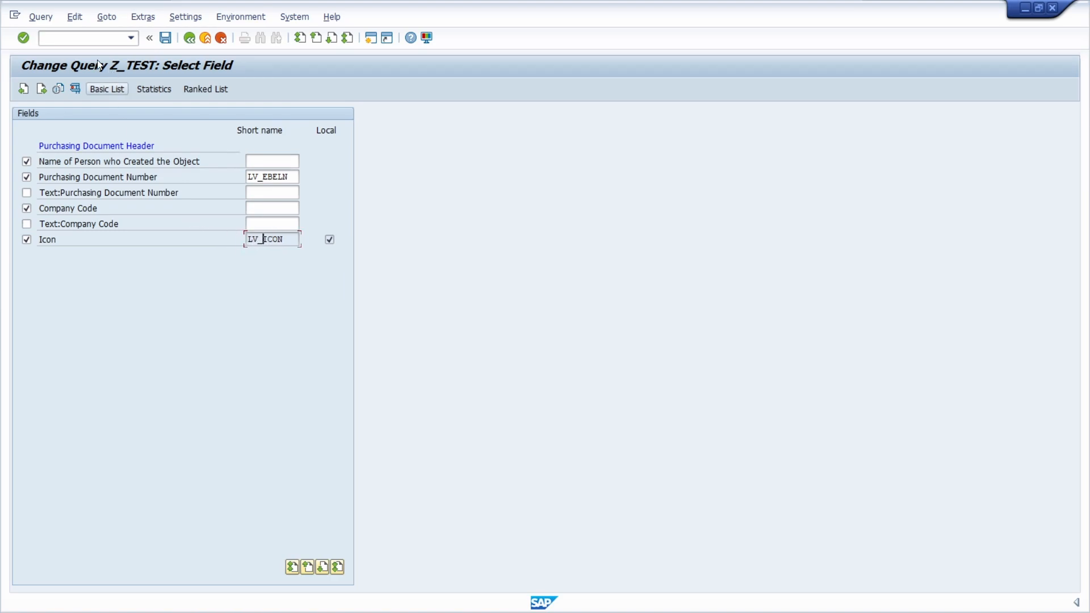
click(74, 17)
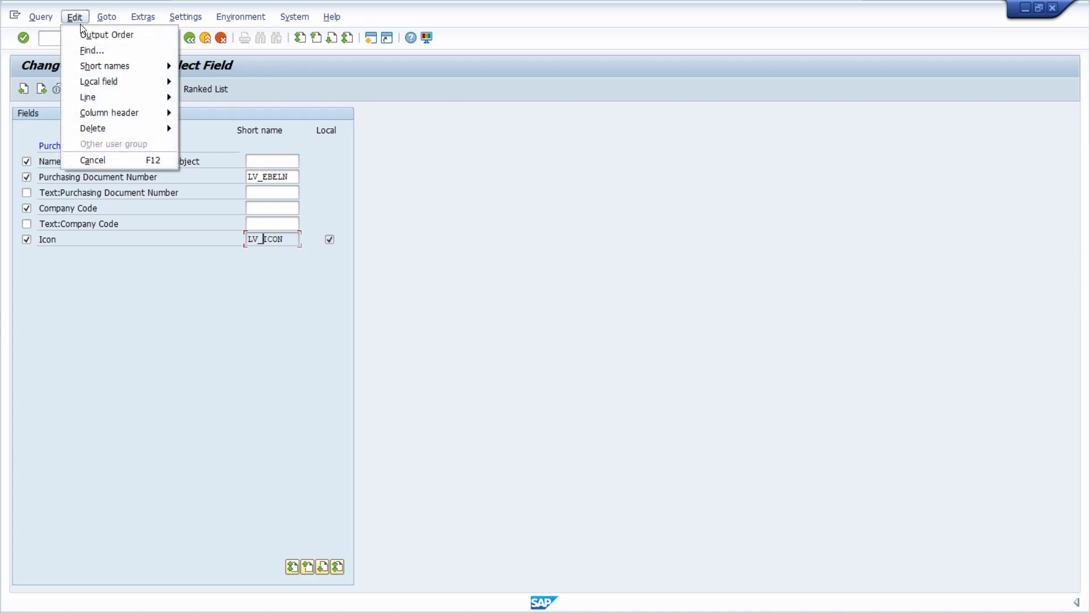
mouse_move(98, 81)
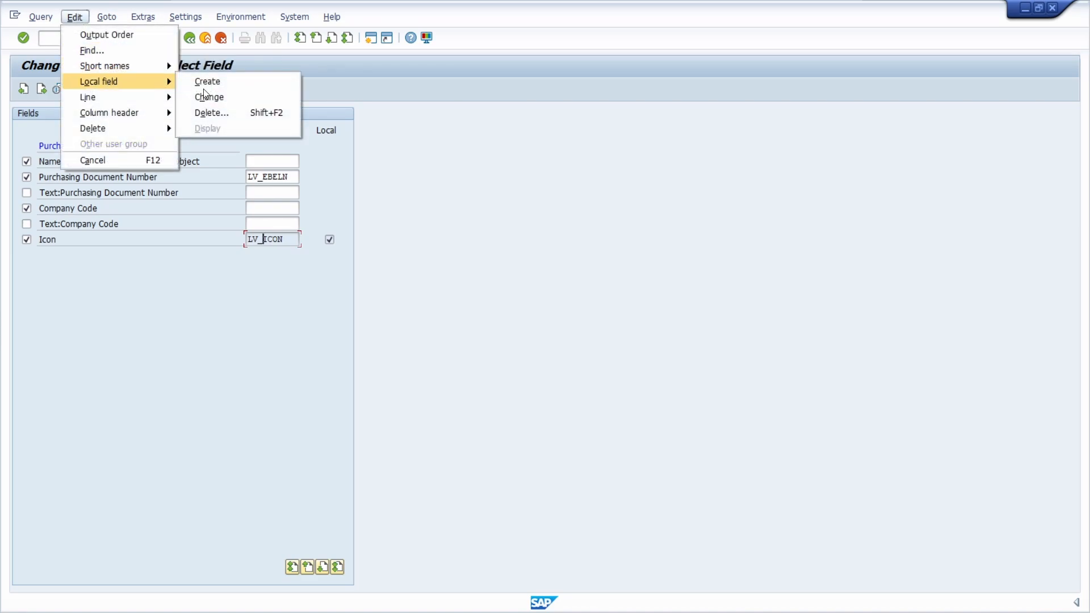
click(208, 97)
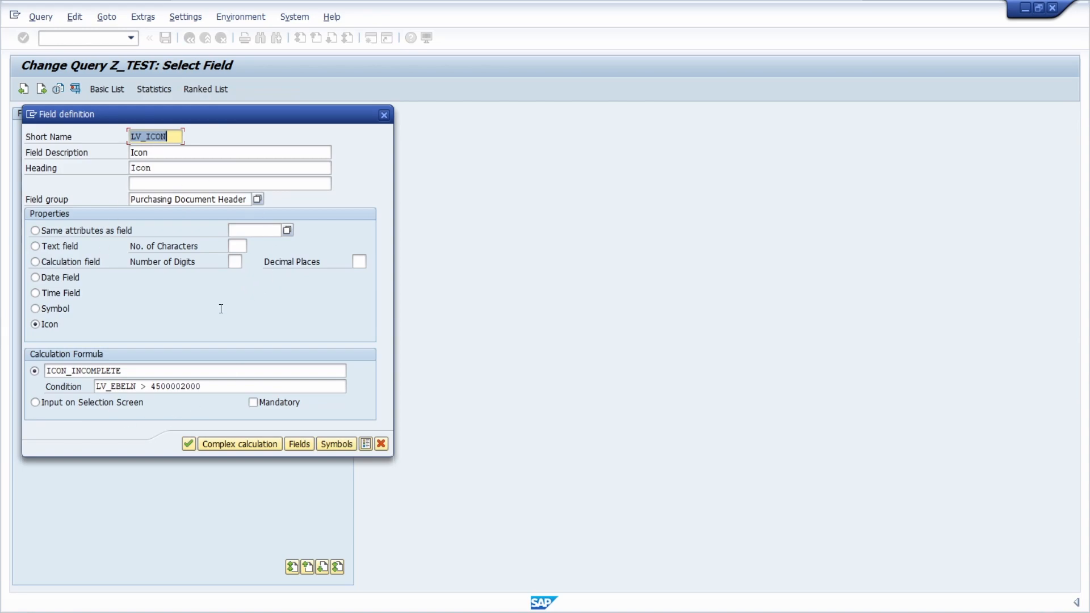
click(188, 444)
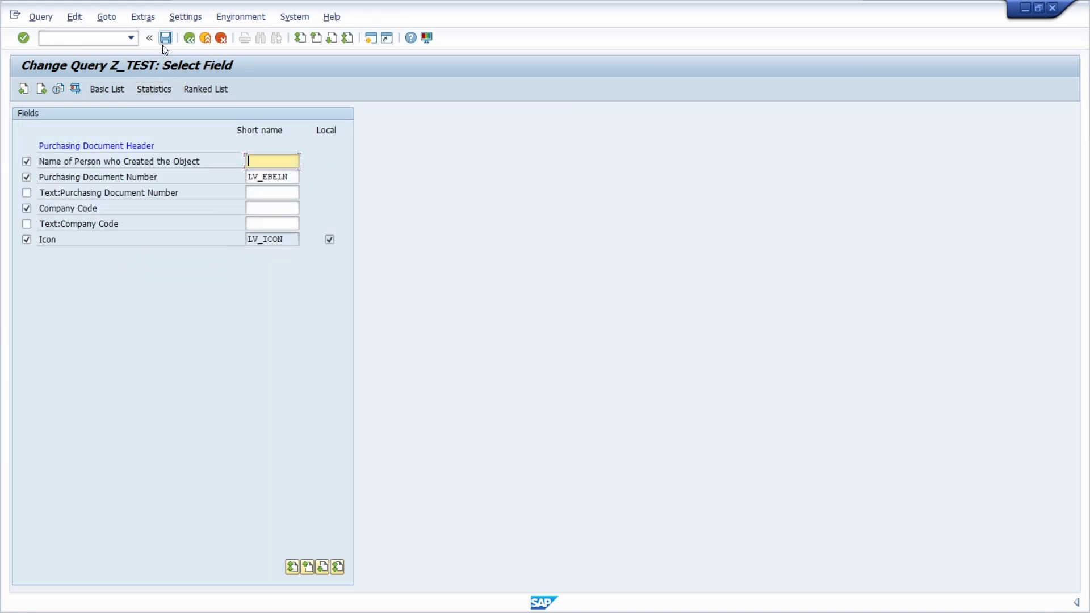
click(165, 38)
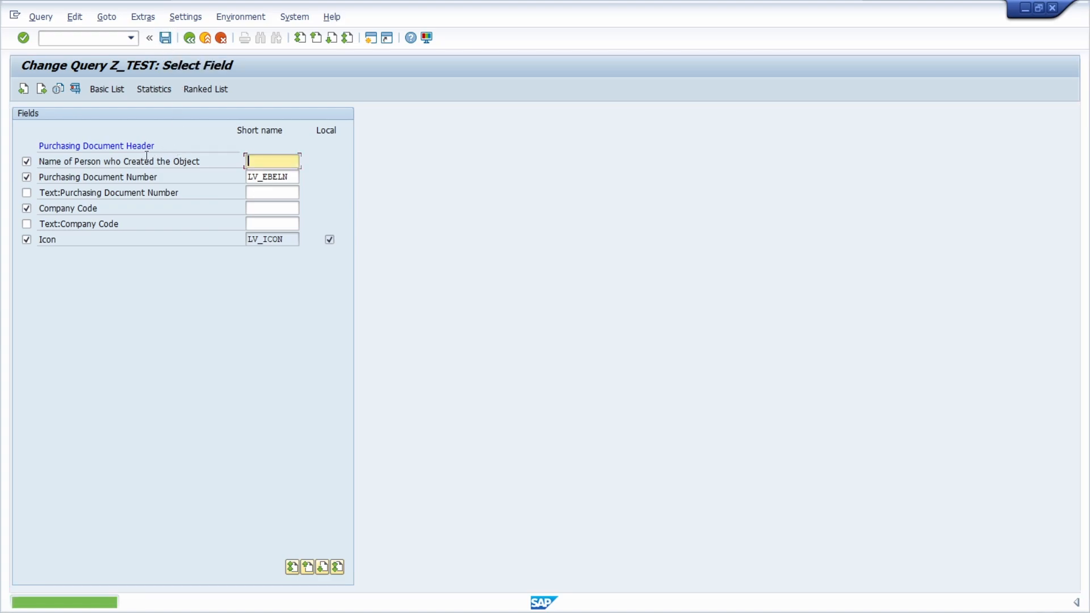
Open the Basic List layout design showing company code, purchasing document and creator
click(164, 39)
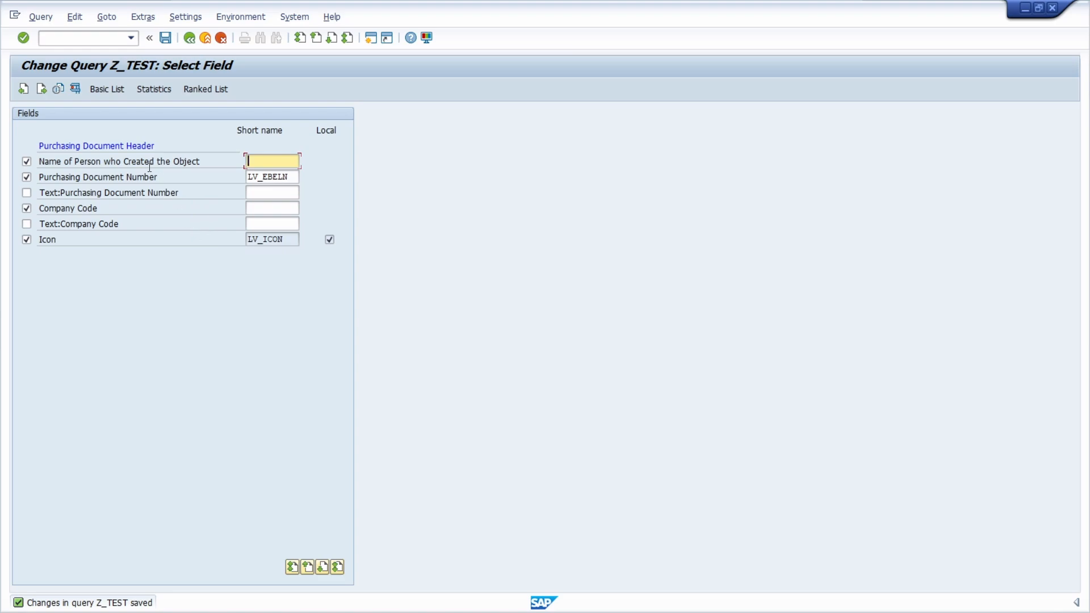
mouse_move(107, 89)
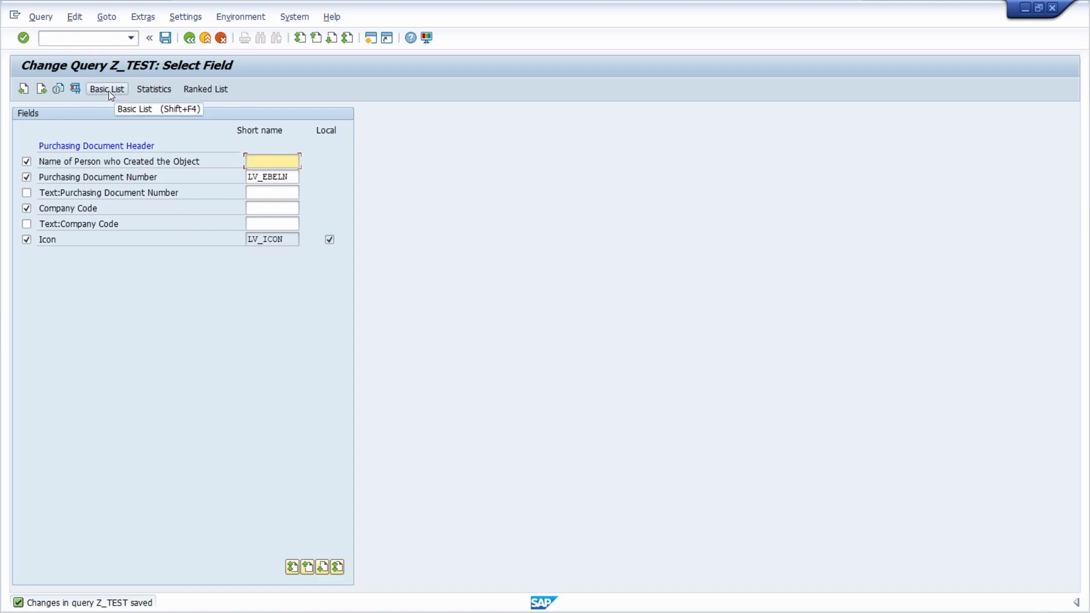
click(106, 88)
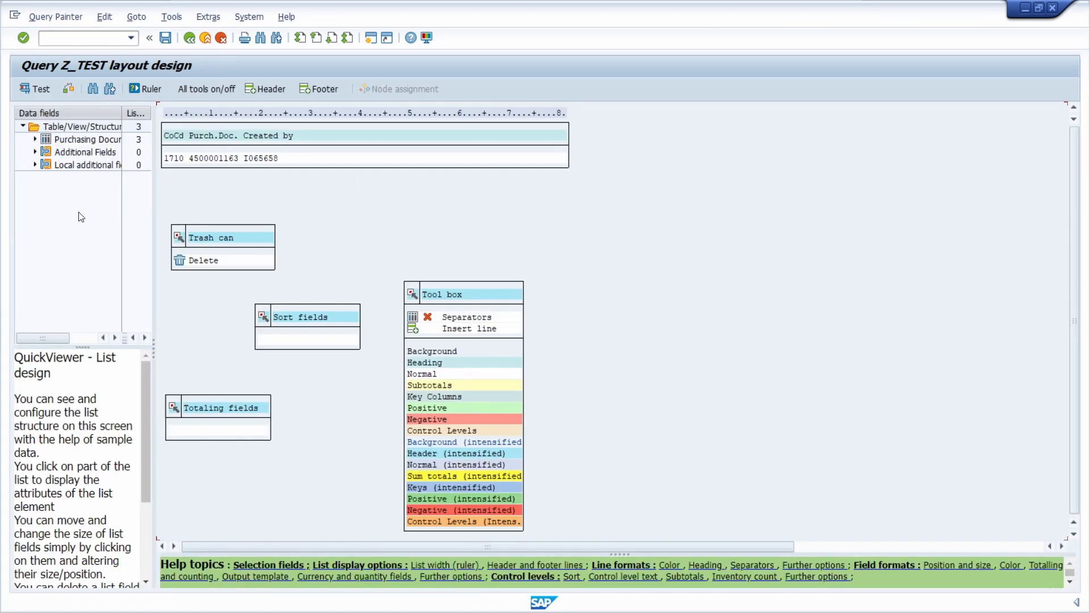
Add the local Icon field as a list column and start a test run of the query
click(35, 165)
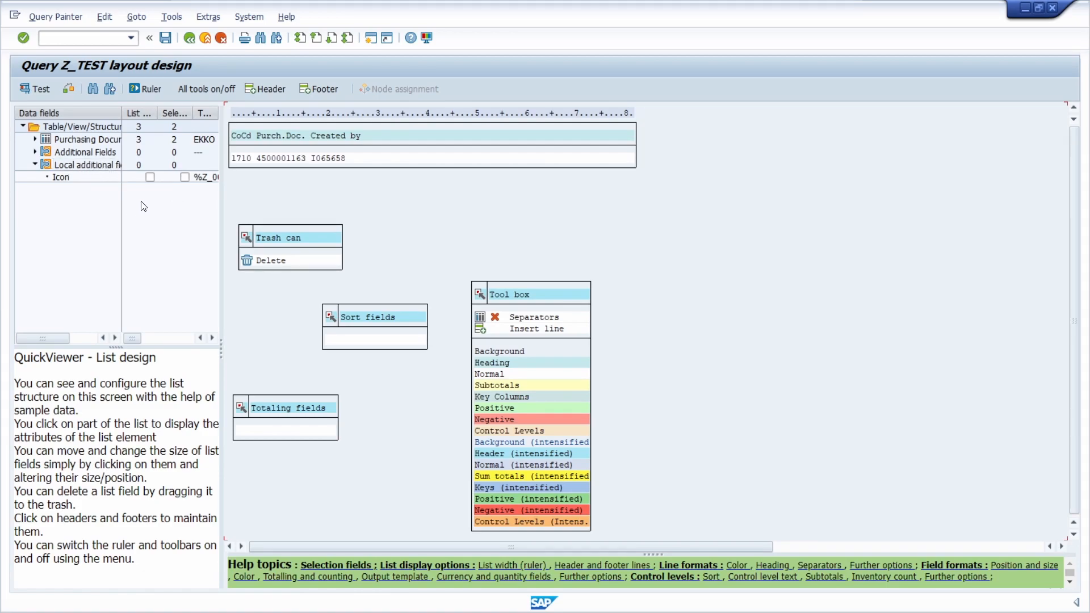
click(150, 177)
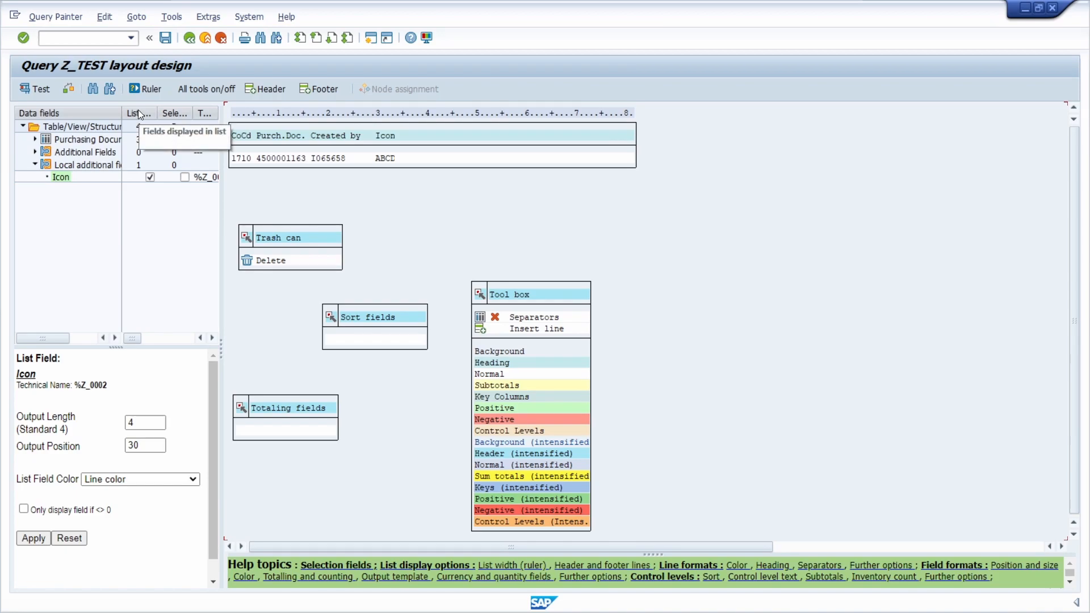
mouse_move(138, 113)
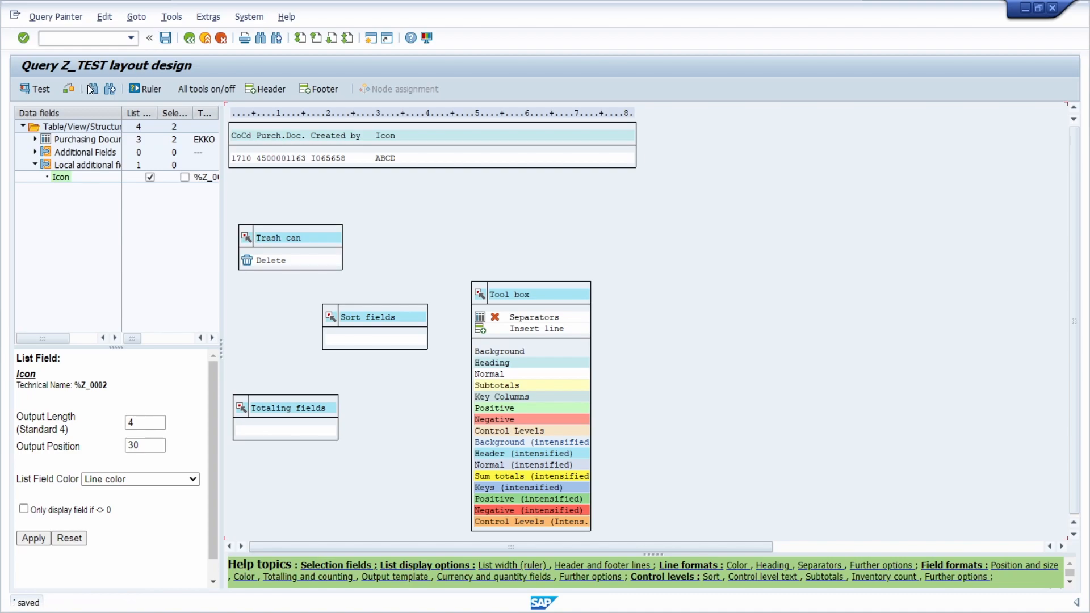
click(34, 89)
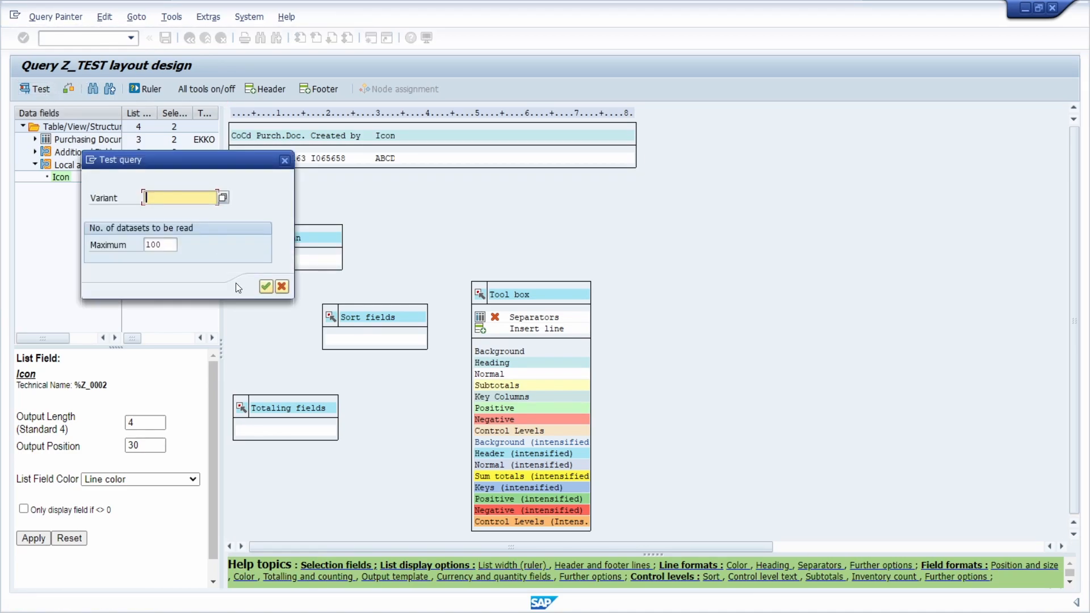
click(266, 286)
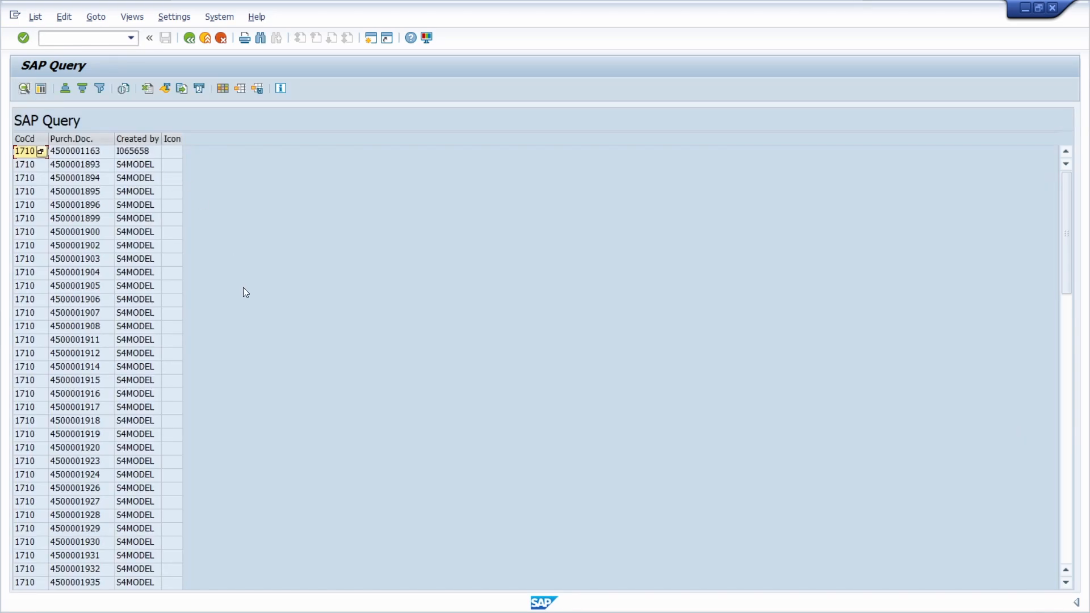
scroll(down, 3)
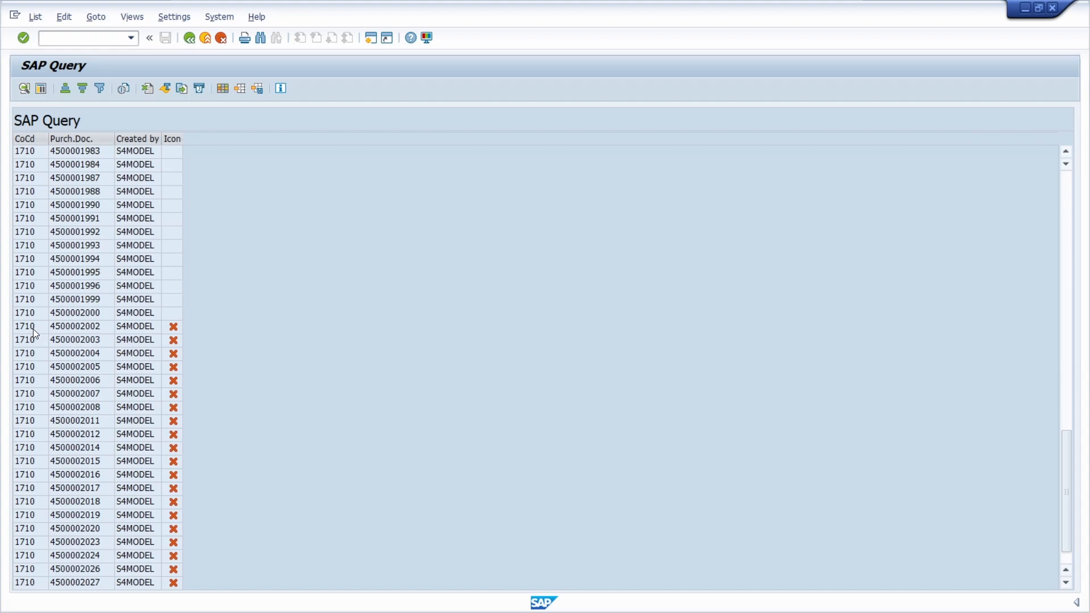
click(76, 326)
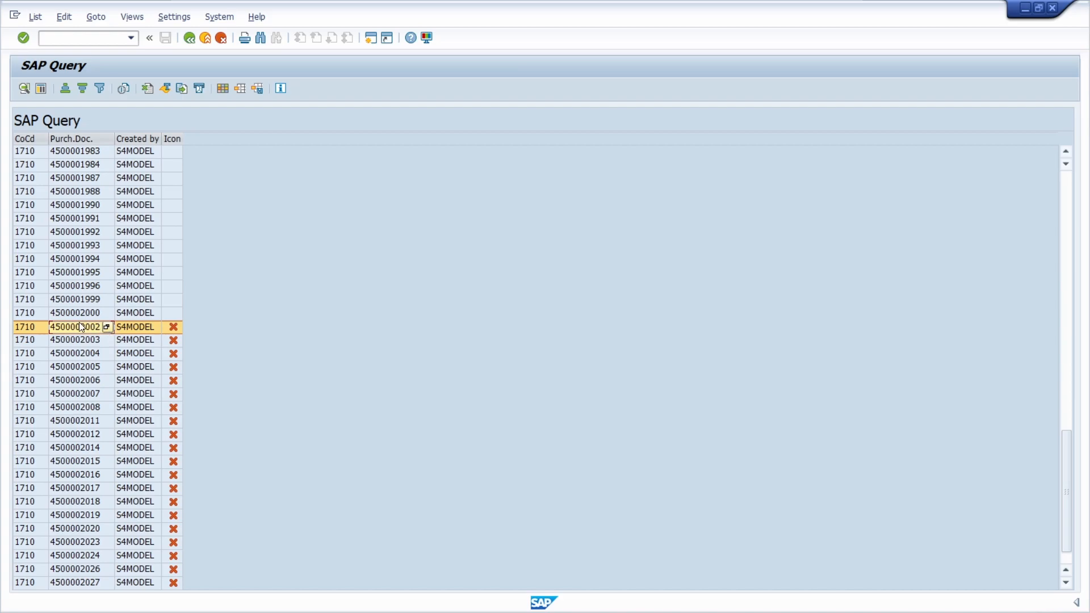
mouse_move(177, 336)
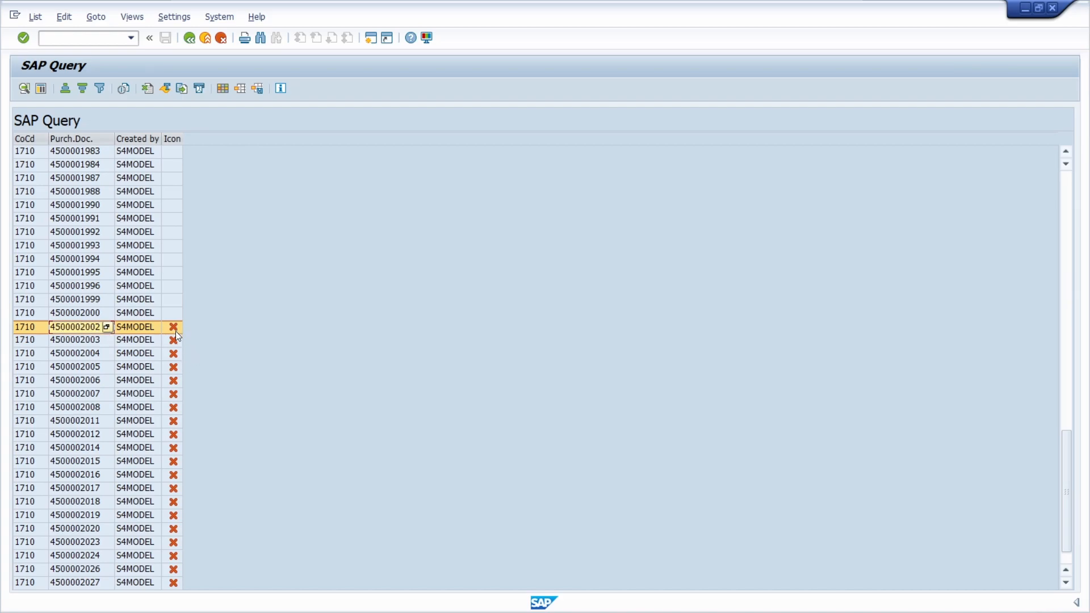
scroll(down, 3)
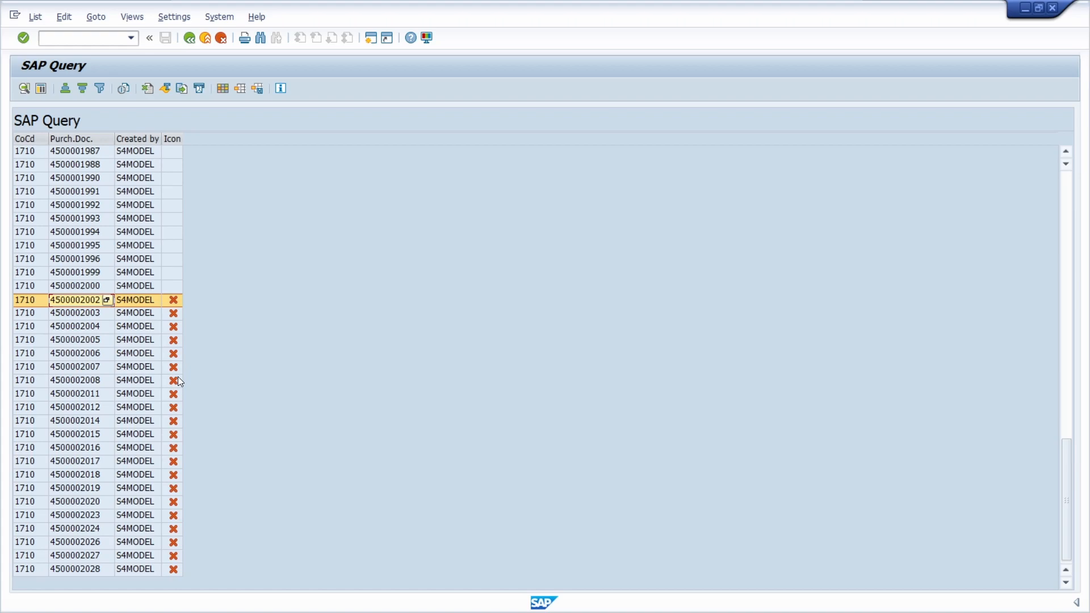